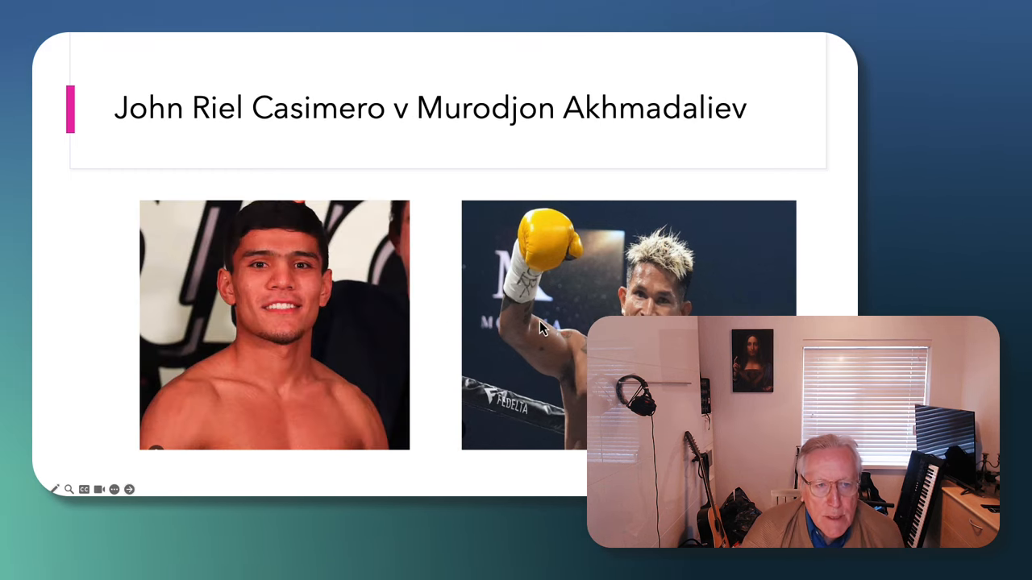
mouse_move(621, 132)
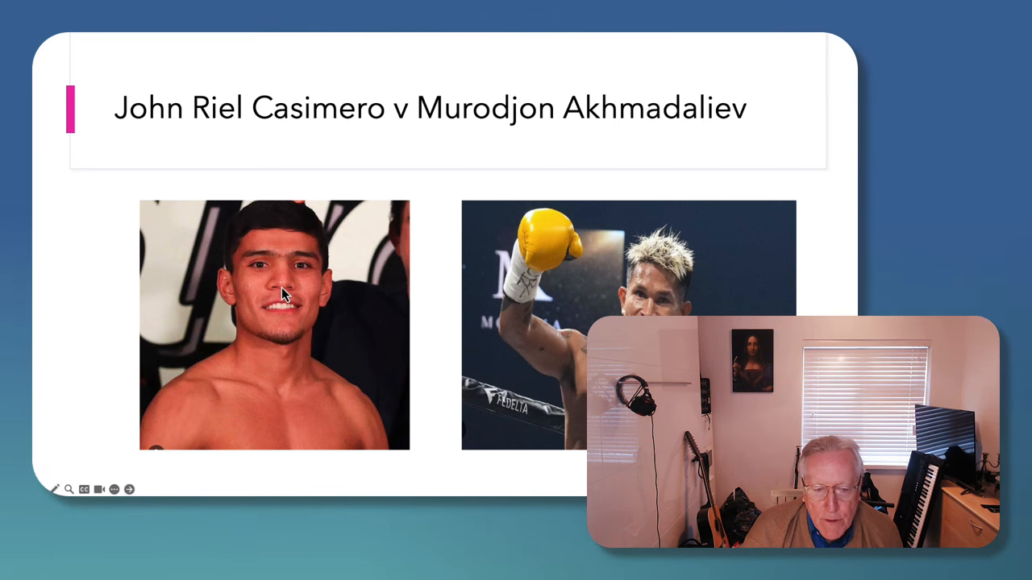
mouse_move(516, 161)
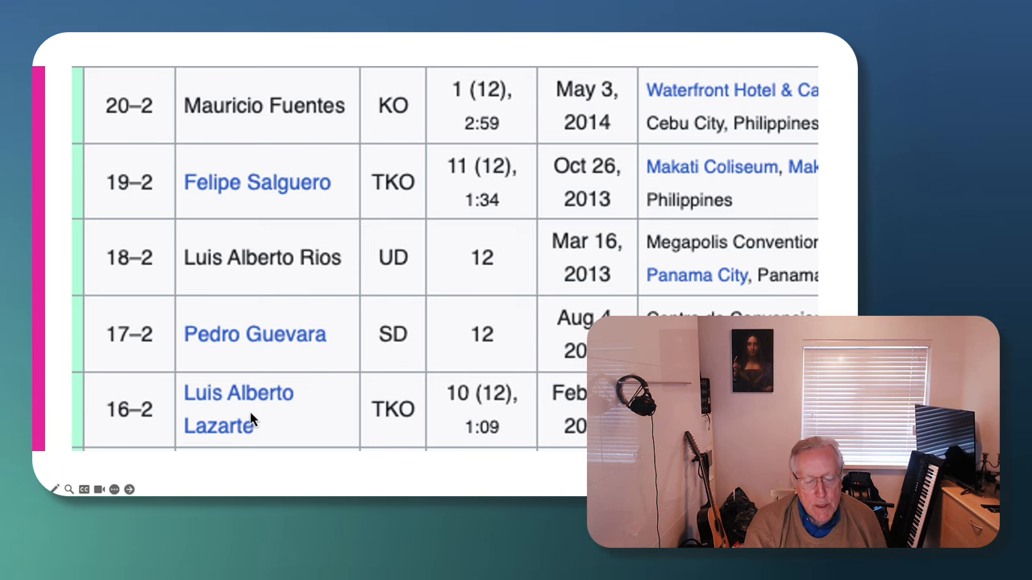
mouse_move(234, 433)
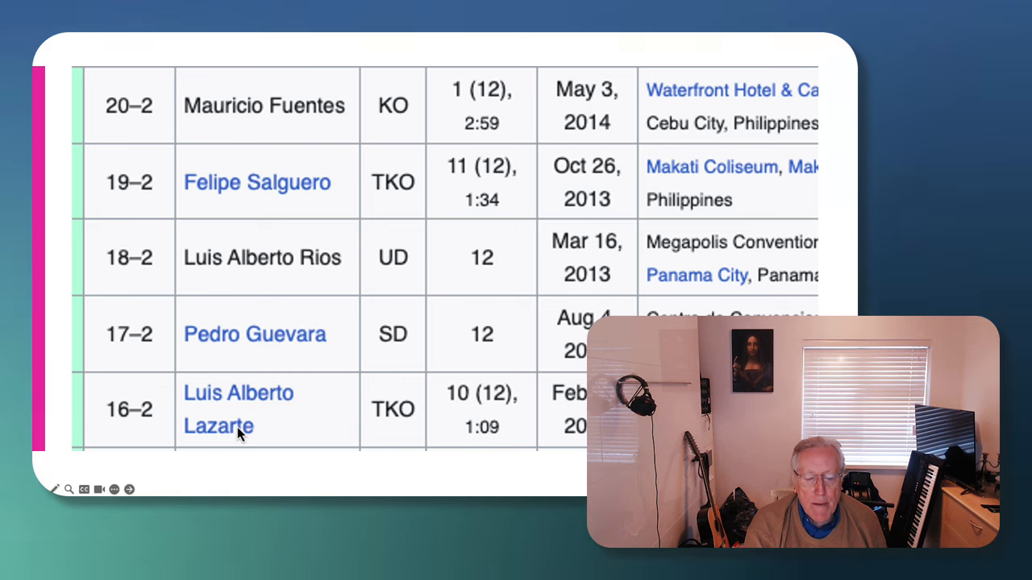
mouse_move(292, 203)
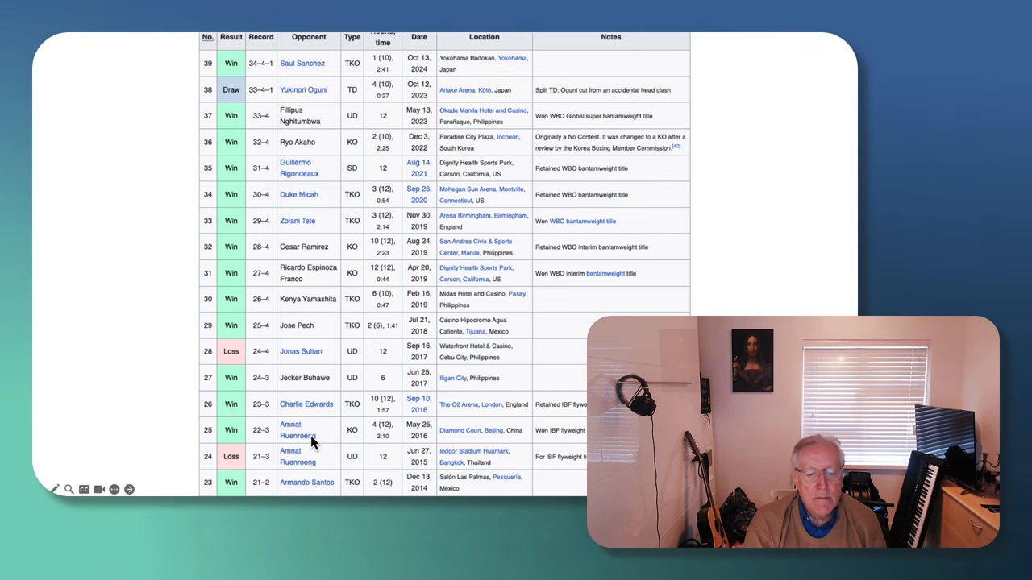
mouse_move(313, 412)
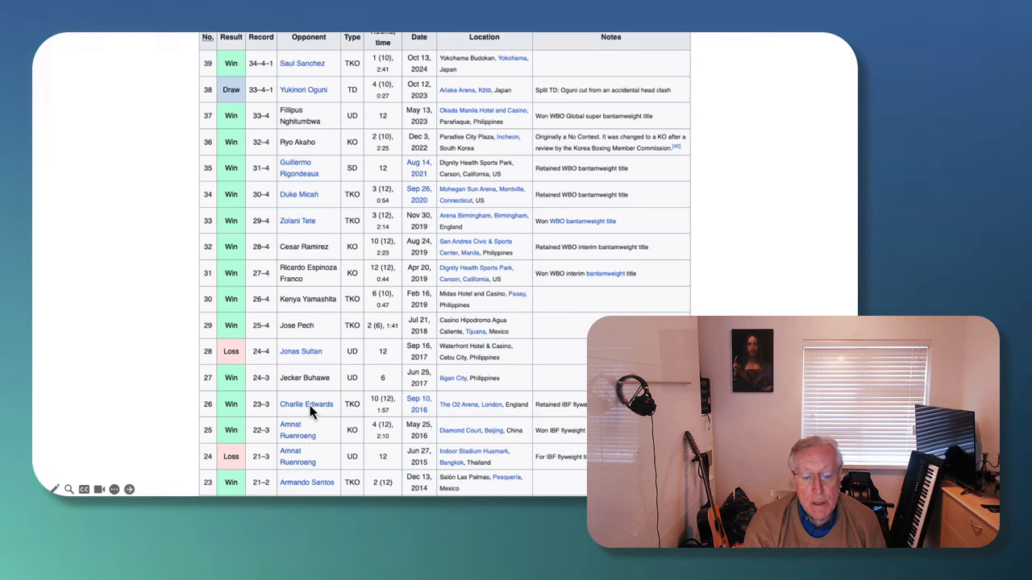
mouse_move(298, 357)
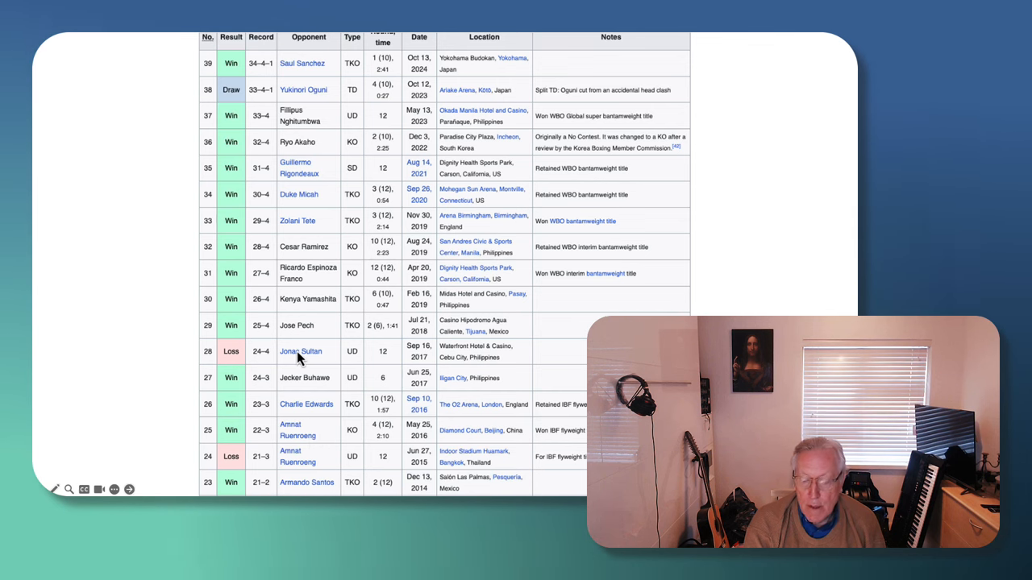
mouse_move(305, 288)
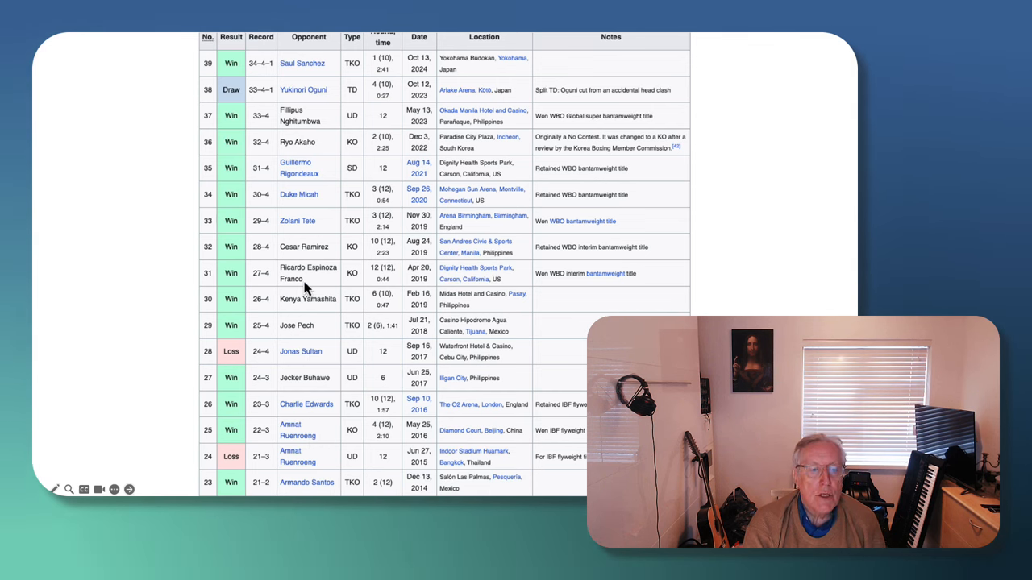
mouse_move(306, 229)
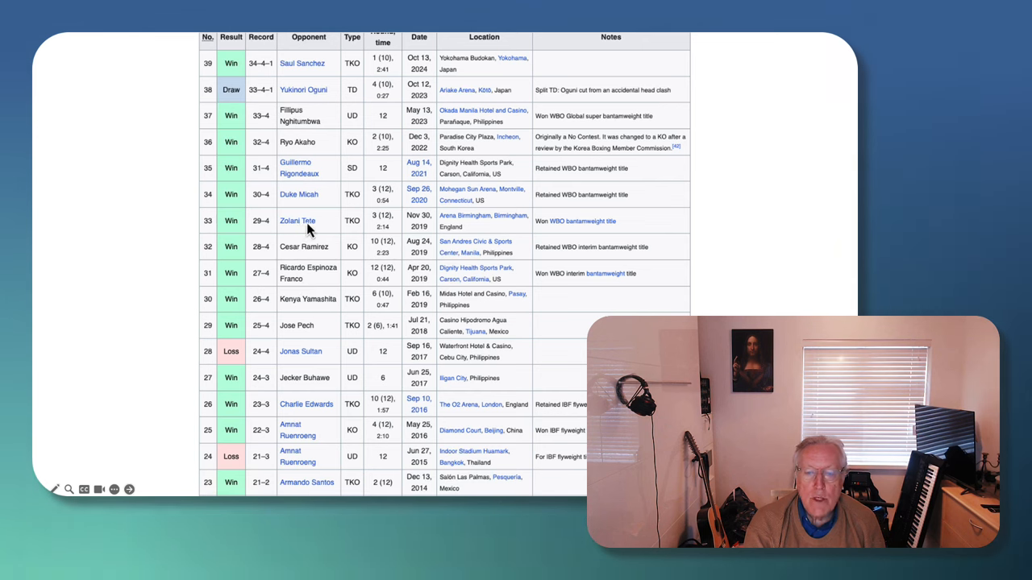
mouse_move(501, 227)
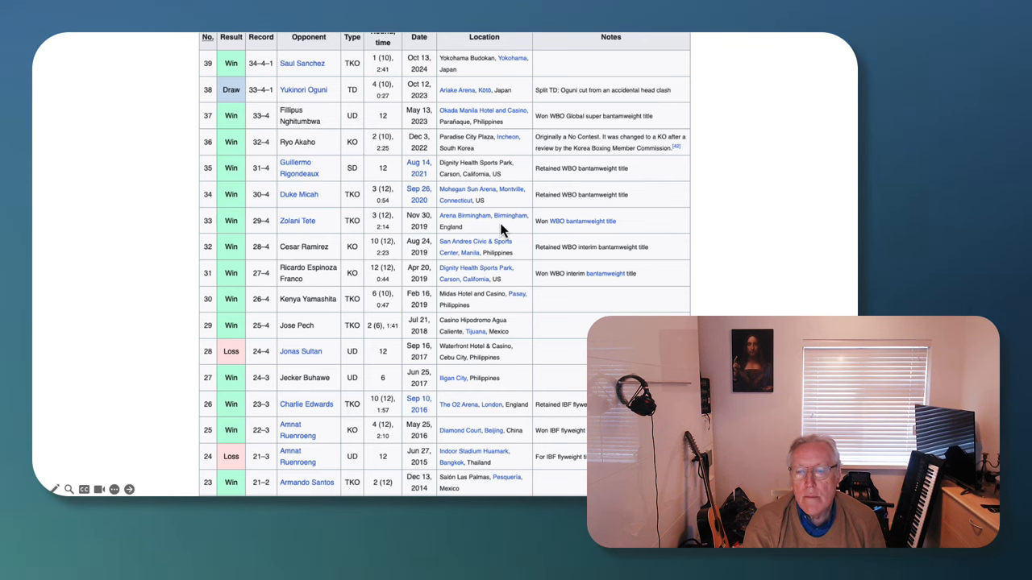
mouse_move(607, 229)
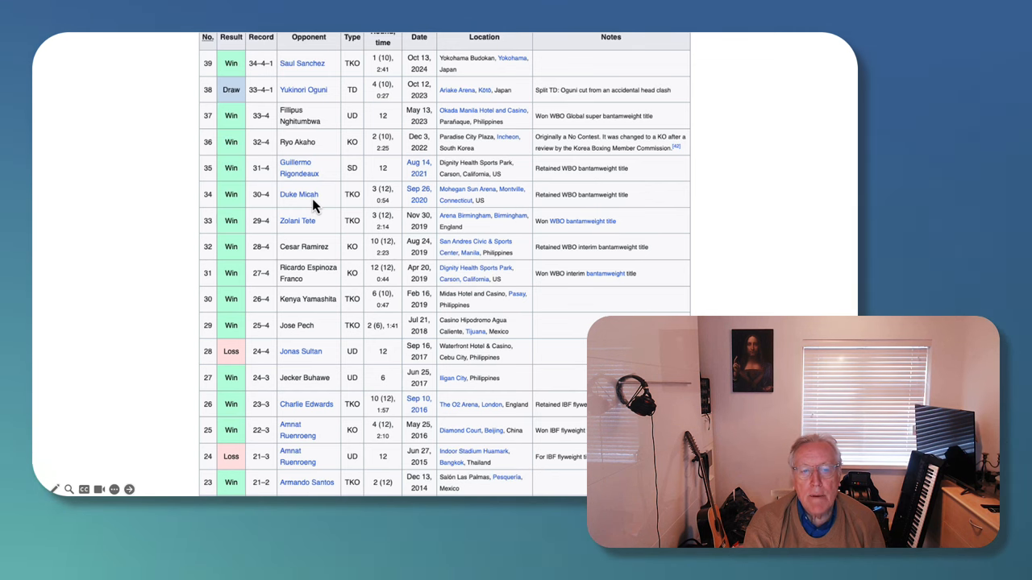
mouse_move(298, 187)
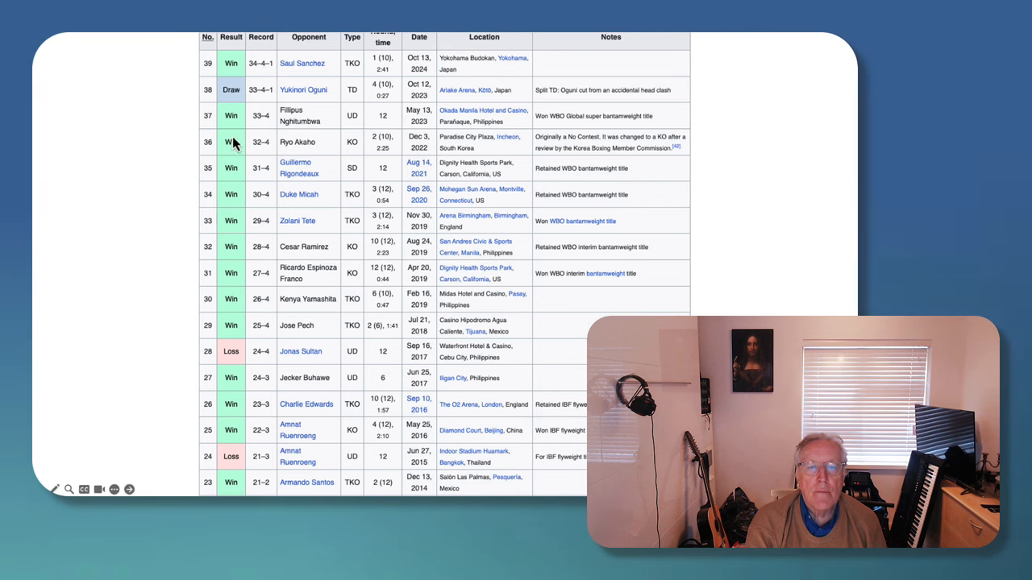
mouse_move(286, 113)
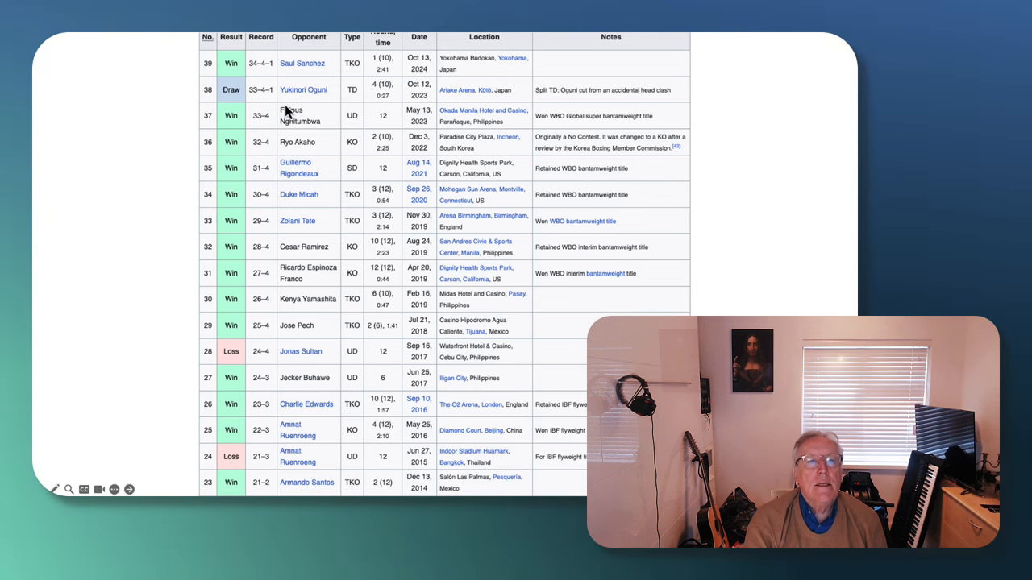
mouse_move(323, 101)
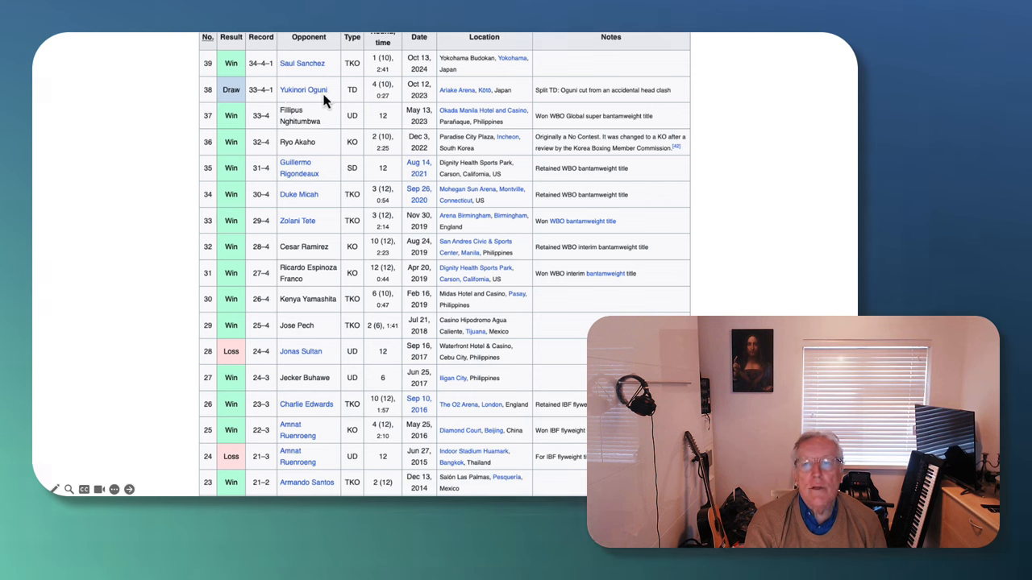
mouse_move(315, 77)
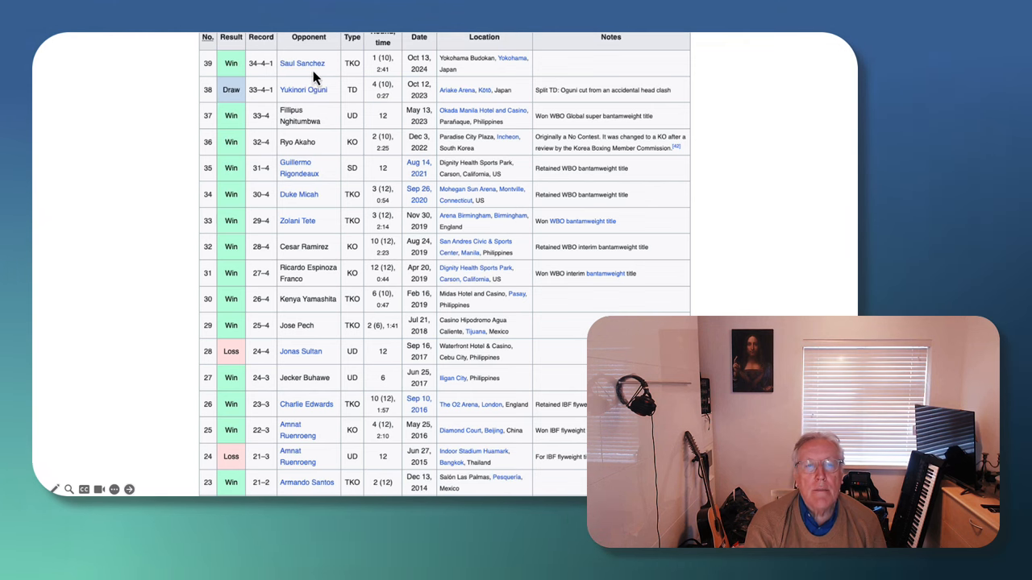
mouse_move(361, 131)
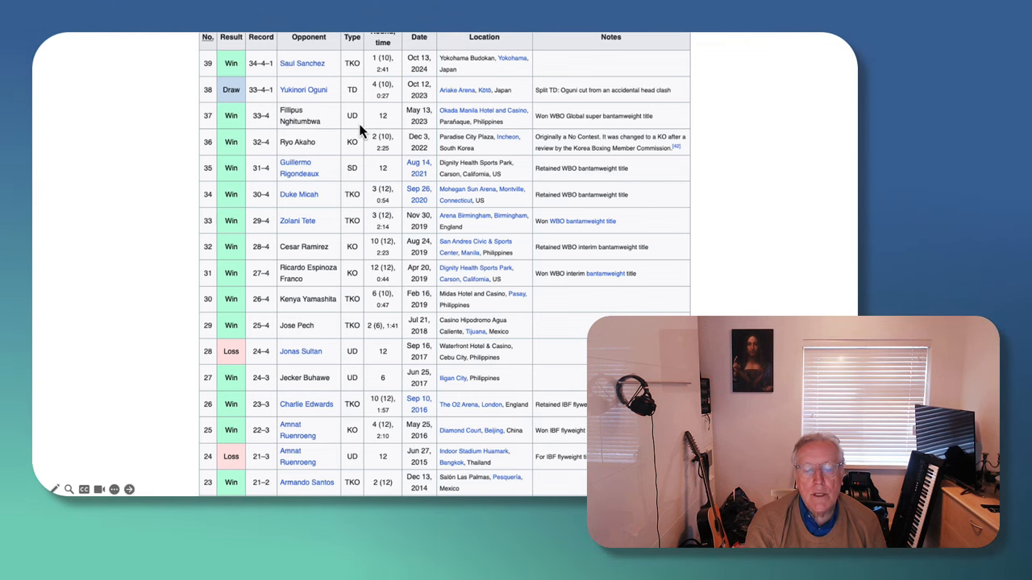
mouse_move(451, 321)
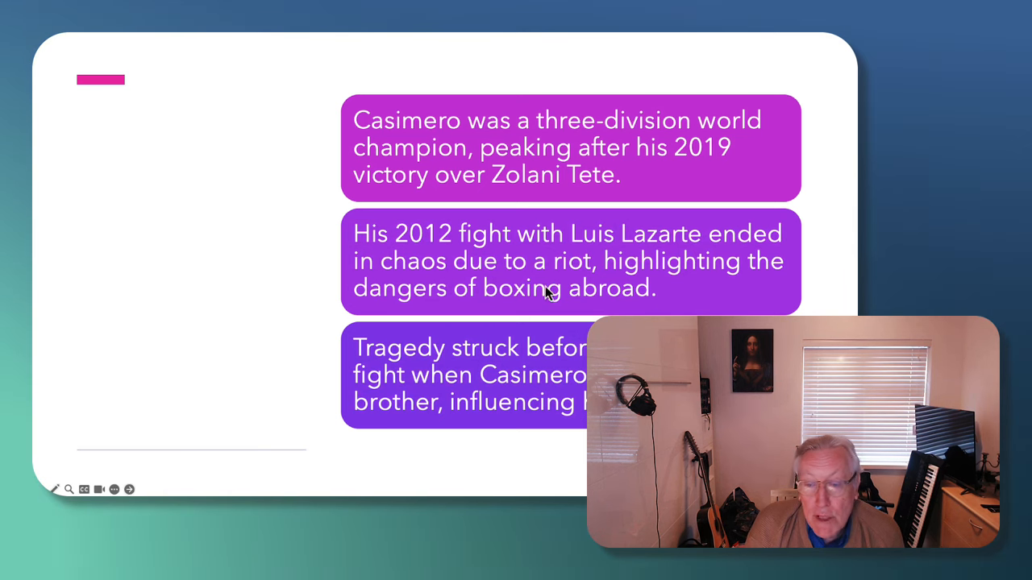
mouse_move(587, 282)
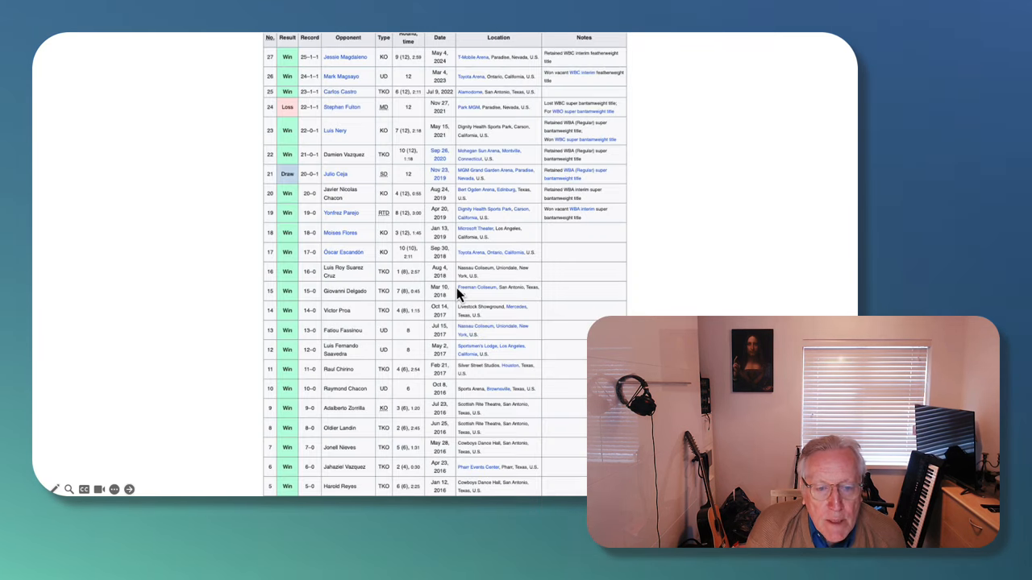
mouse_move(564, 306)
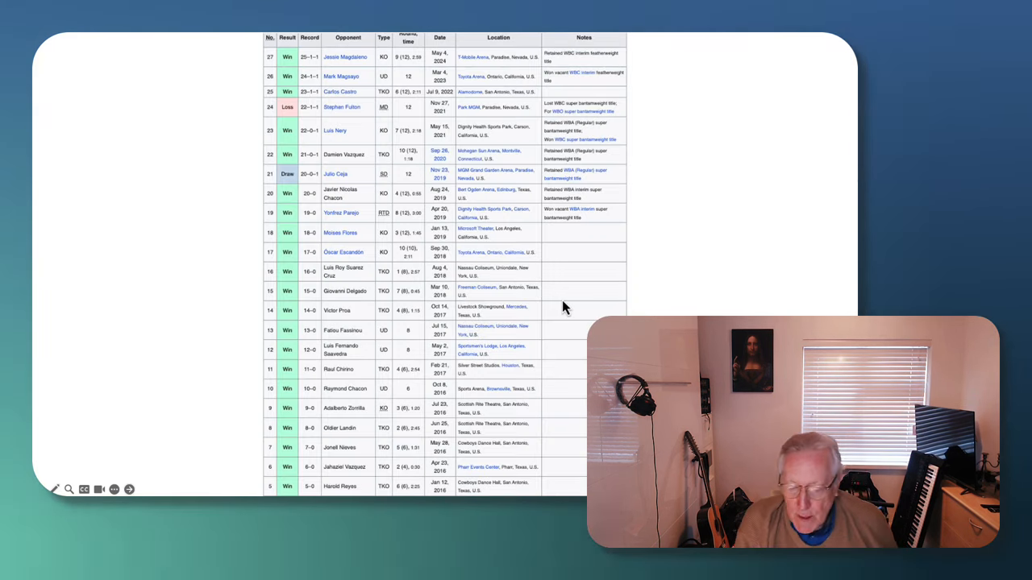
mouse_move(379, 306)
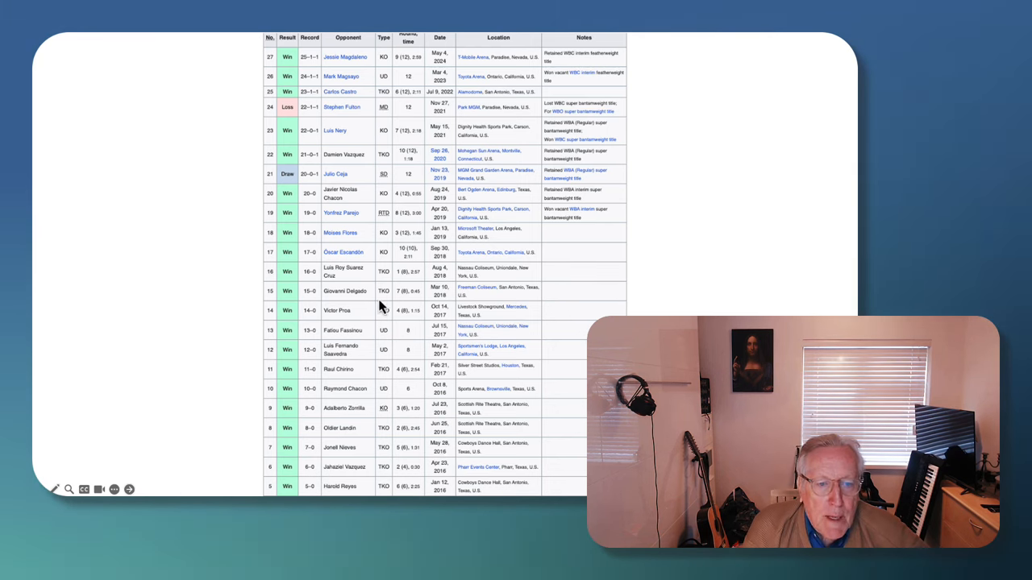
mouse_move(337, 224)
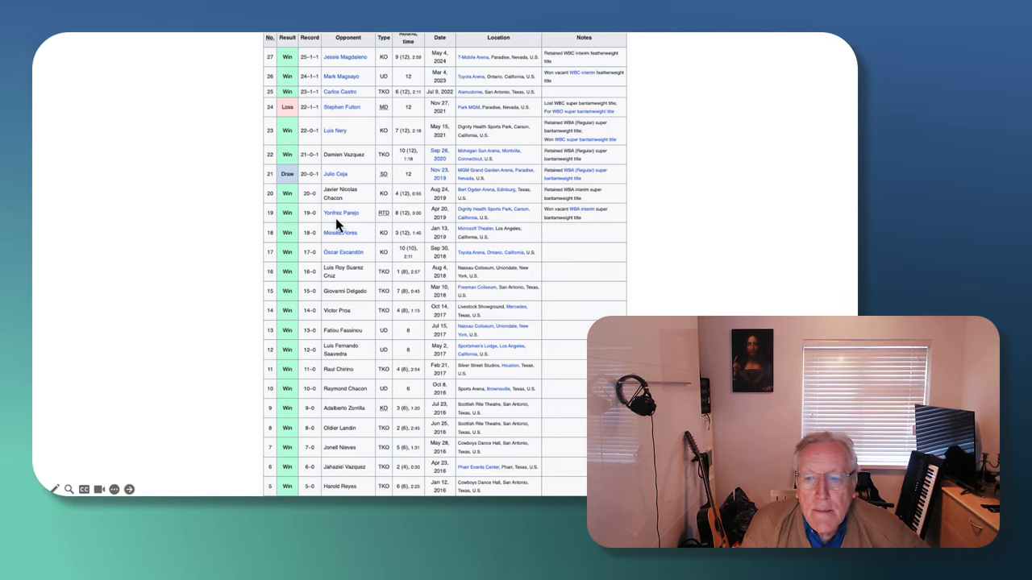
mouse_move(385, 224)
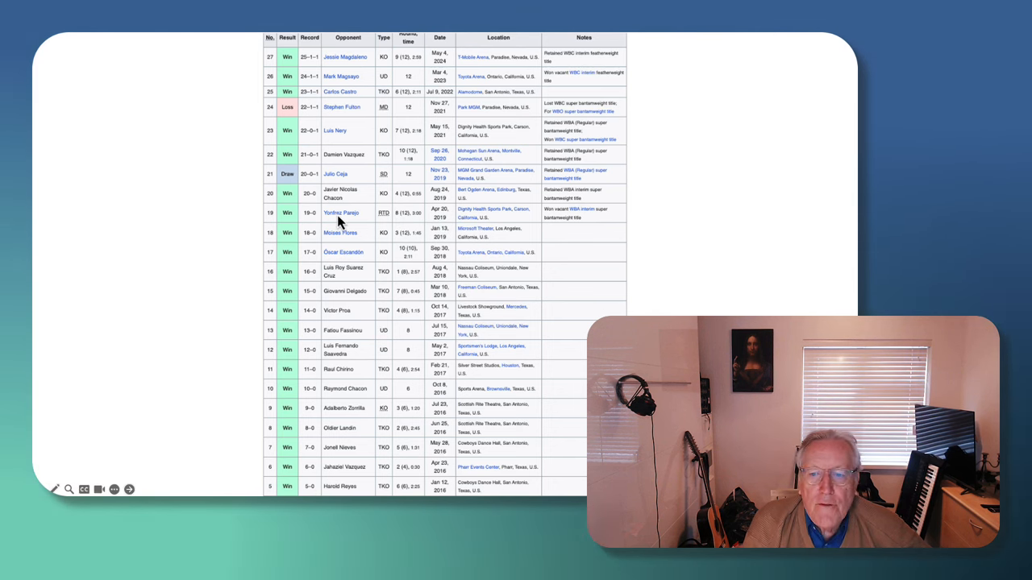
mouse_move(338, 194)
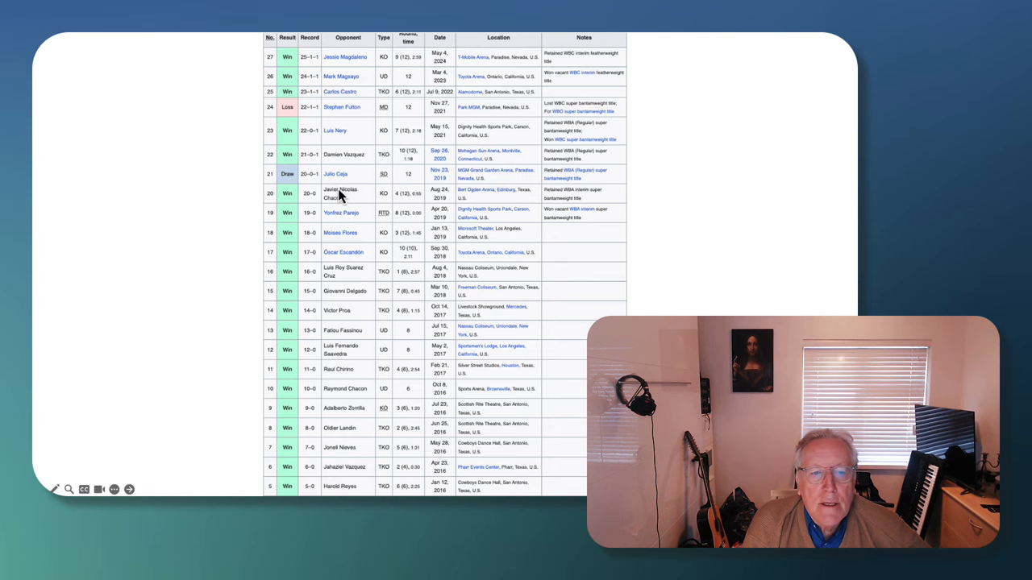
mouse_move(323, 136)
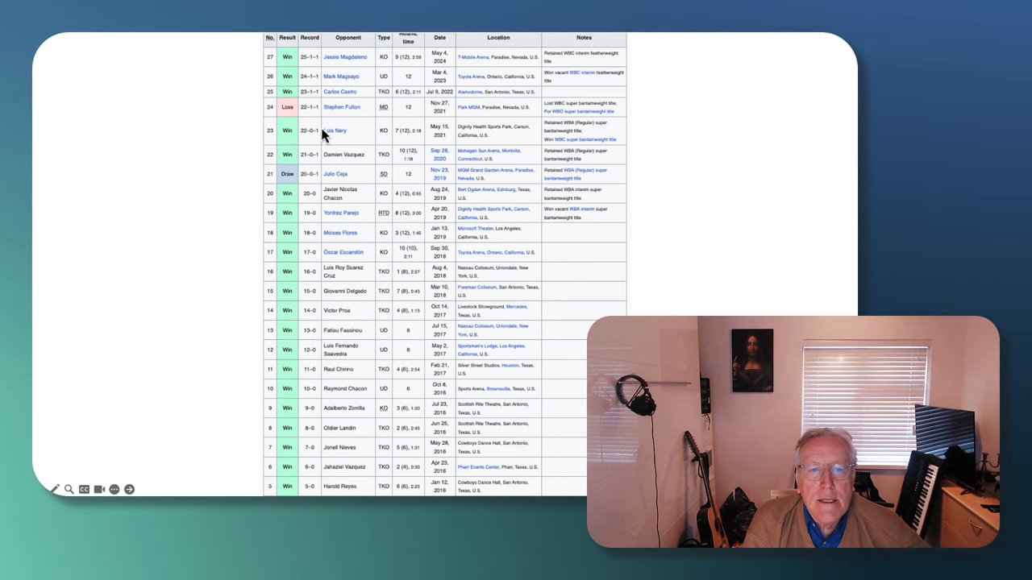
mouse_move(592, 127)
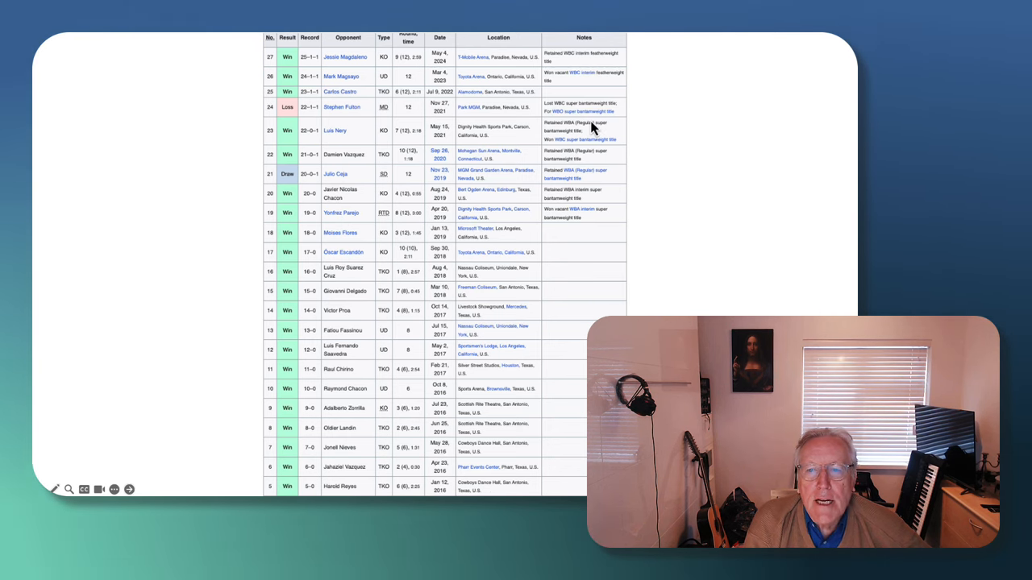
mouse_move(548, 147)
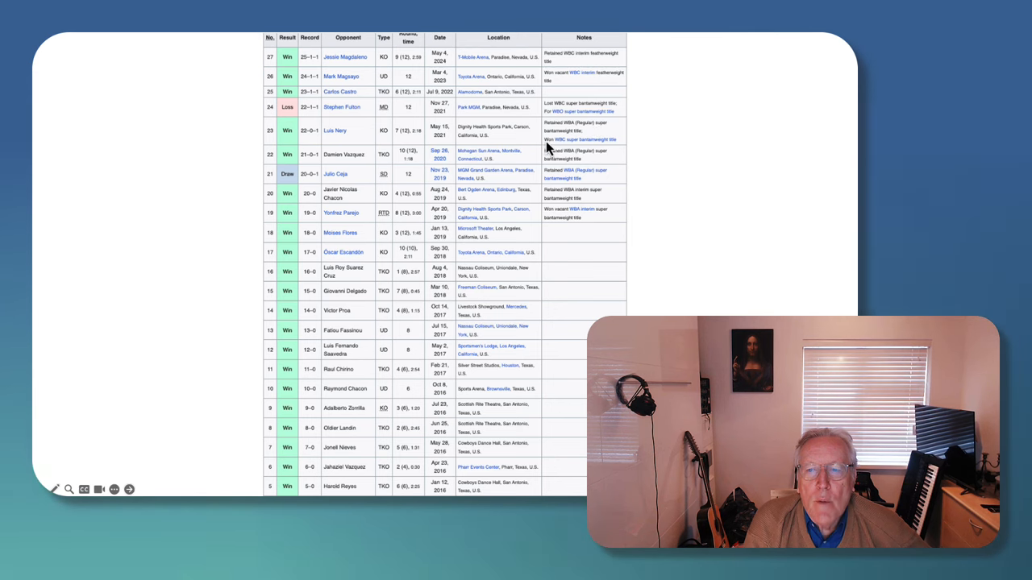
mouse_move(385, 149)
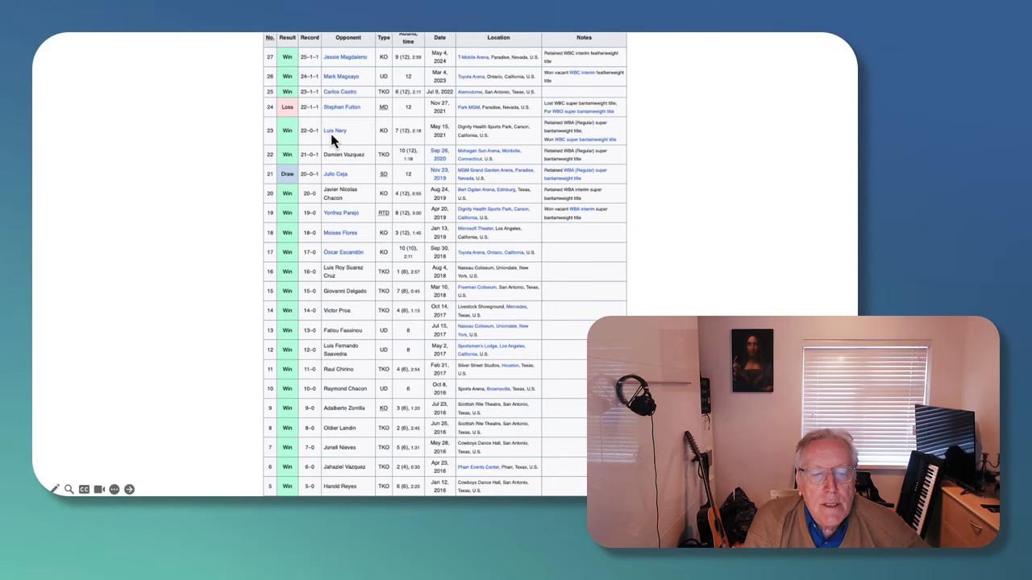
mouse_move(347, 140)
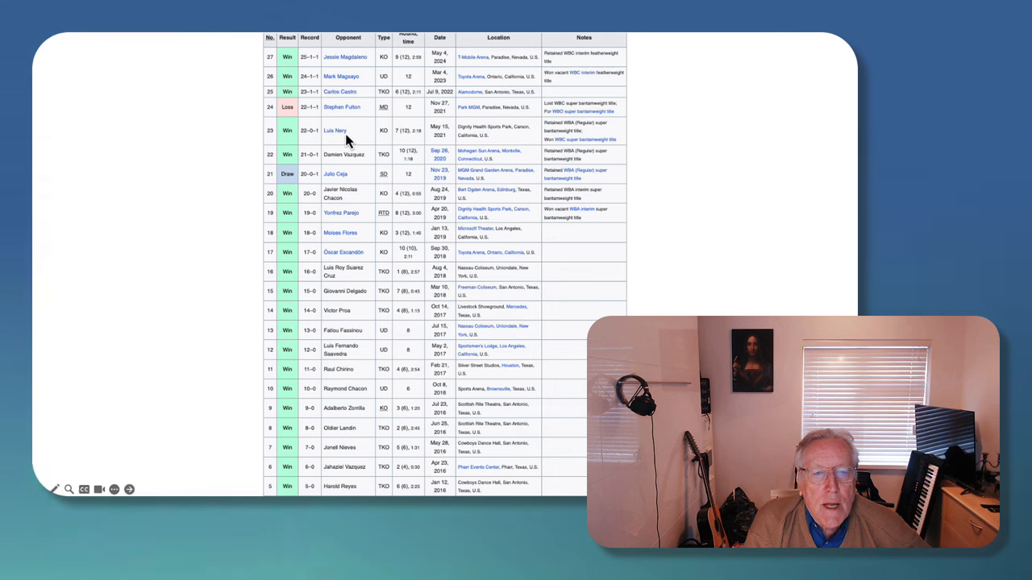
mouse_move(350, 109)
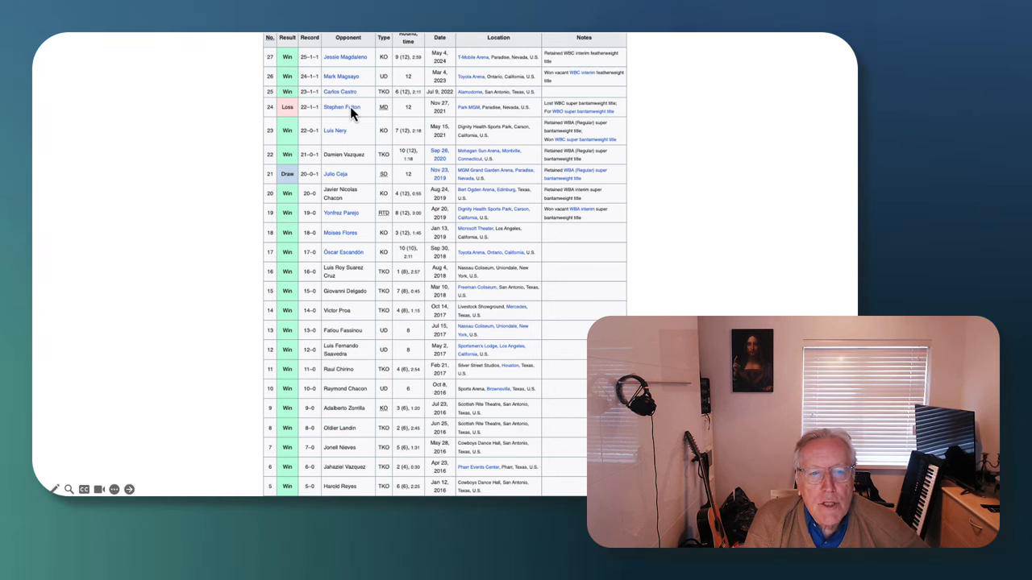
mouse_move(572, 111)
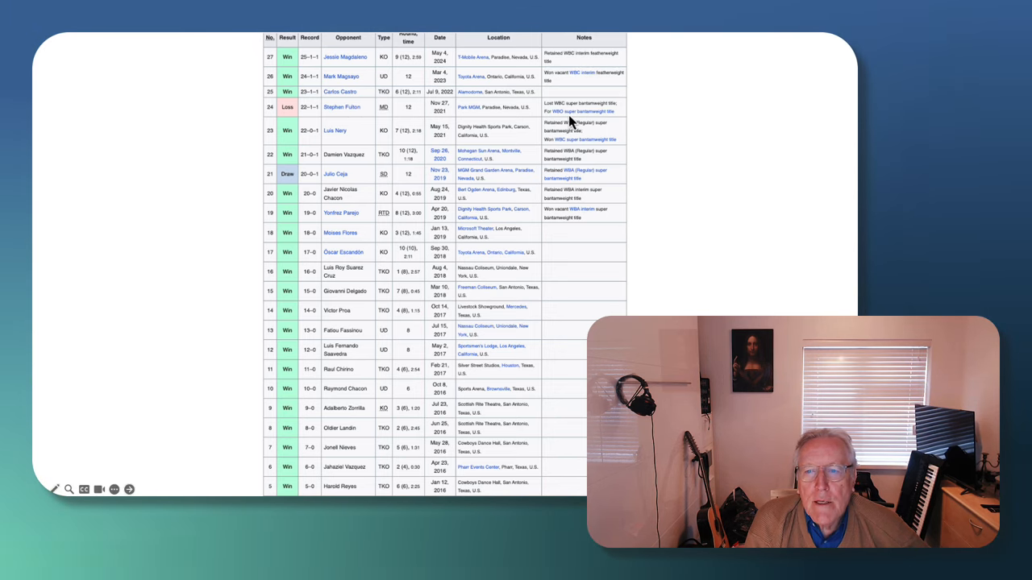
mouse_move(390, 123)
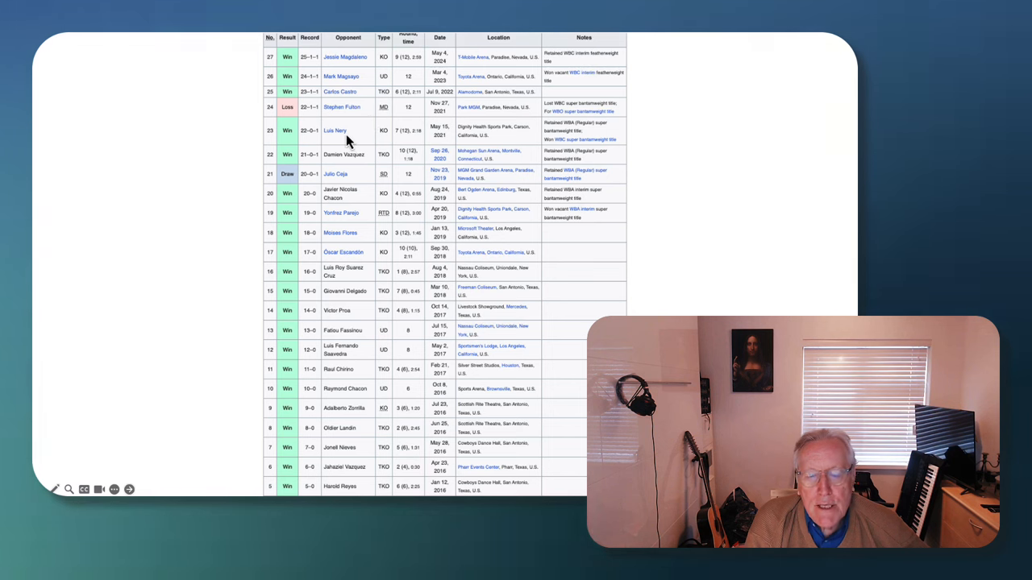
mouse_move(360, 114)
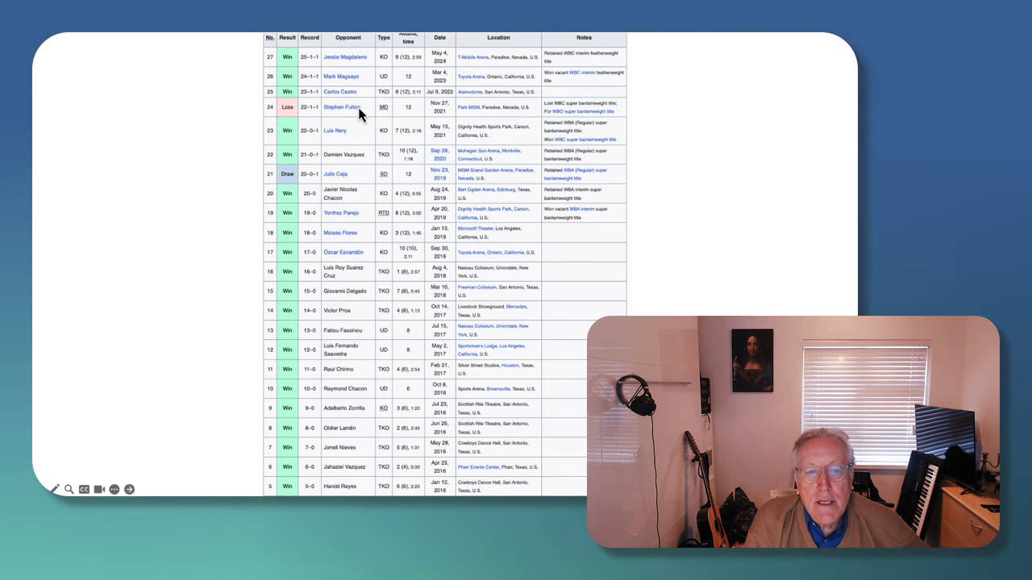
mouse_move(351, 106)
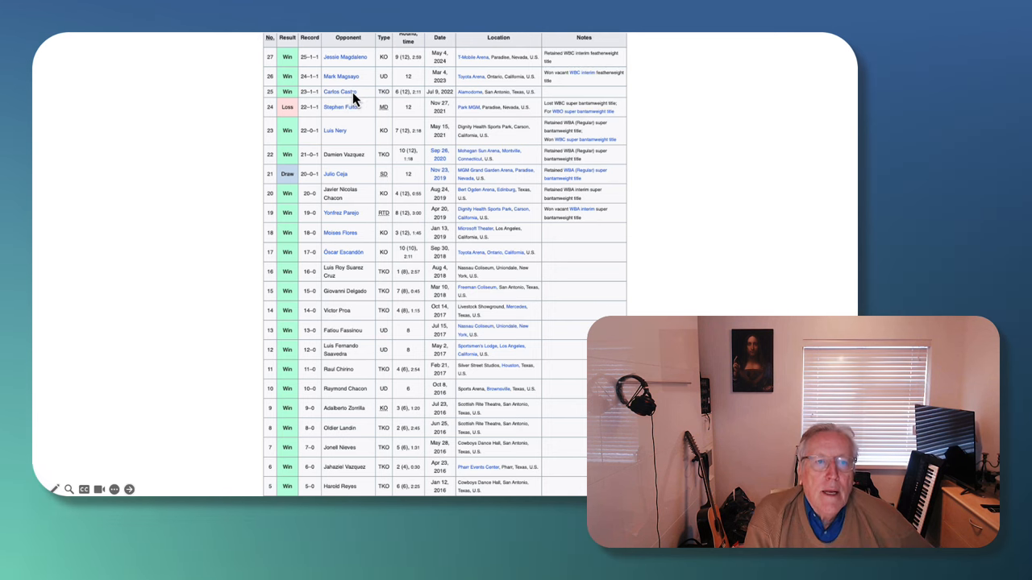
mouse_move(353, 74)
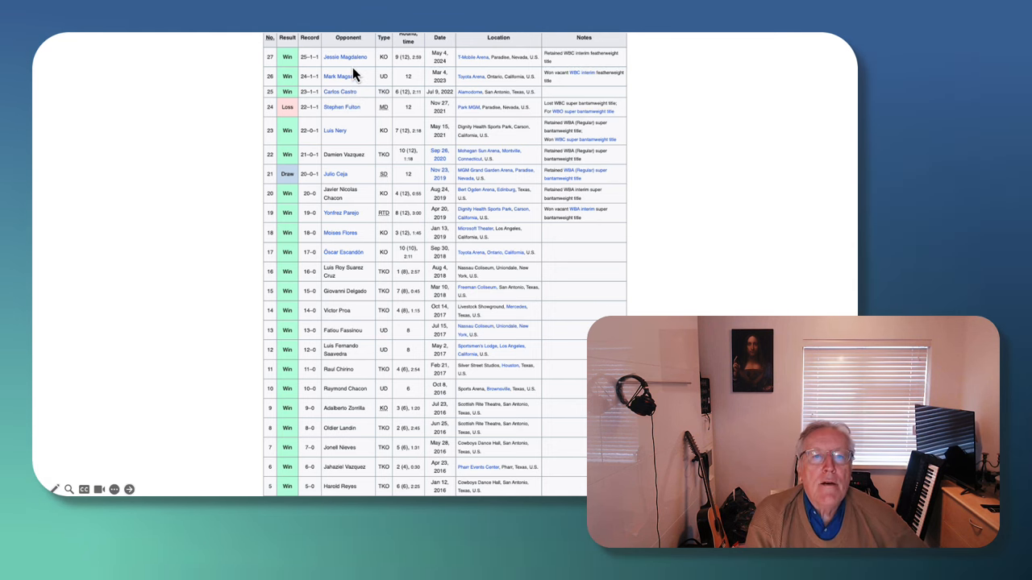
mouse_move(353, 79)
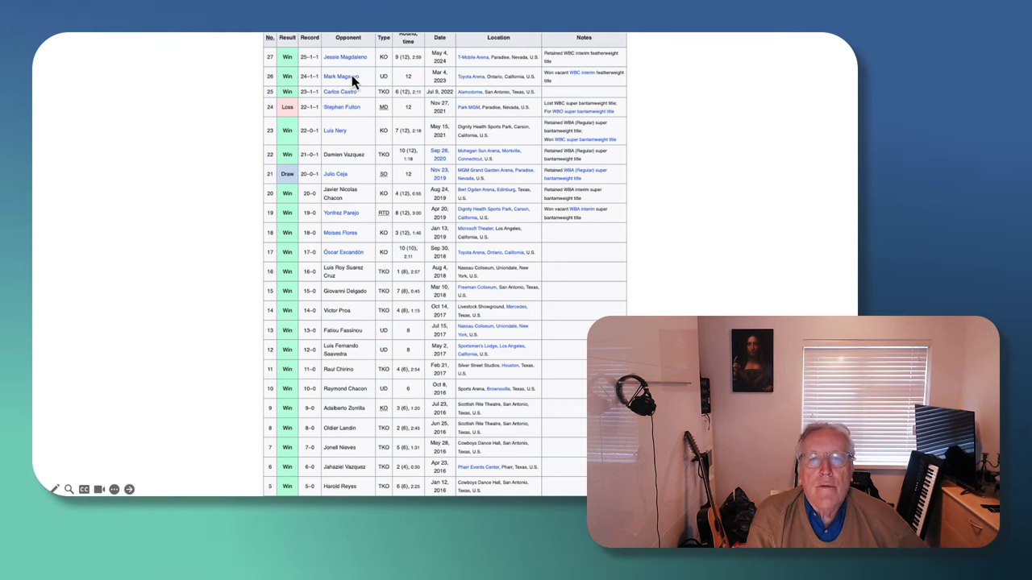
mouse_move(507, 244)
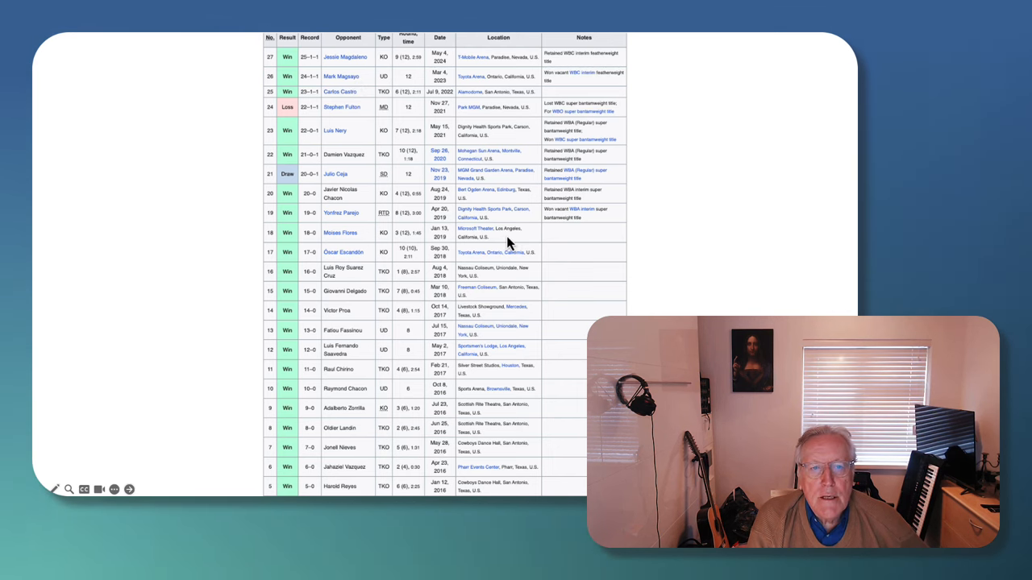
mouse_move(503, 213)
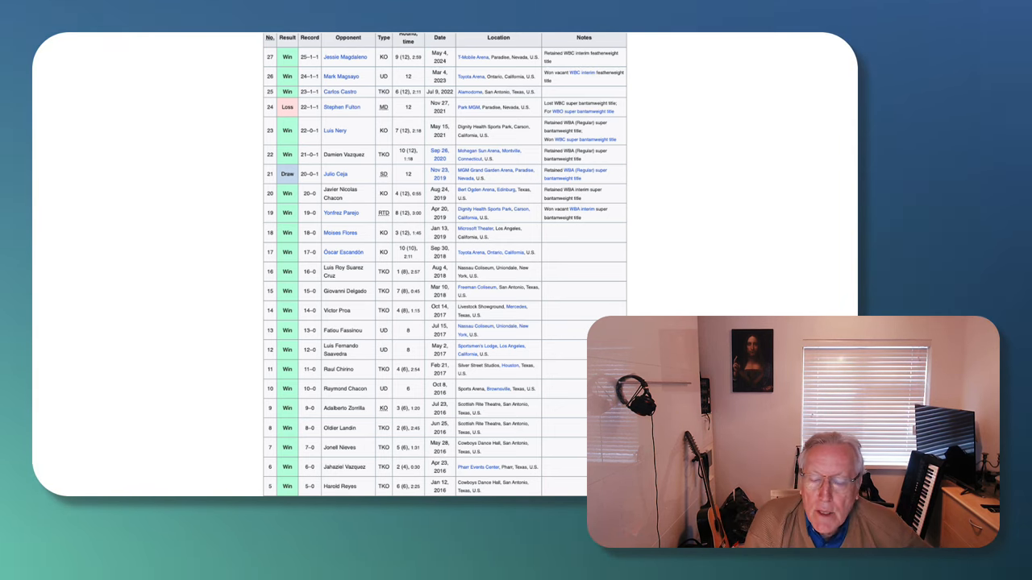
Advance the slideshow to the 'Another potential opponent…..' slide
key("Right")
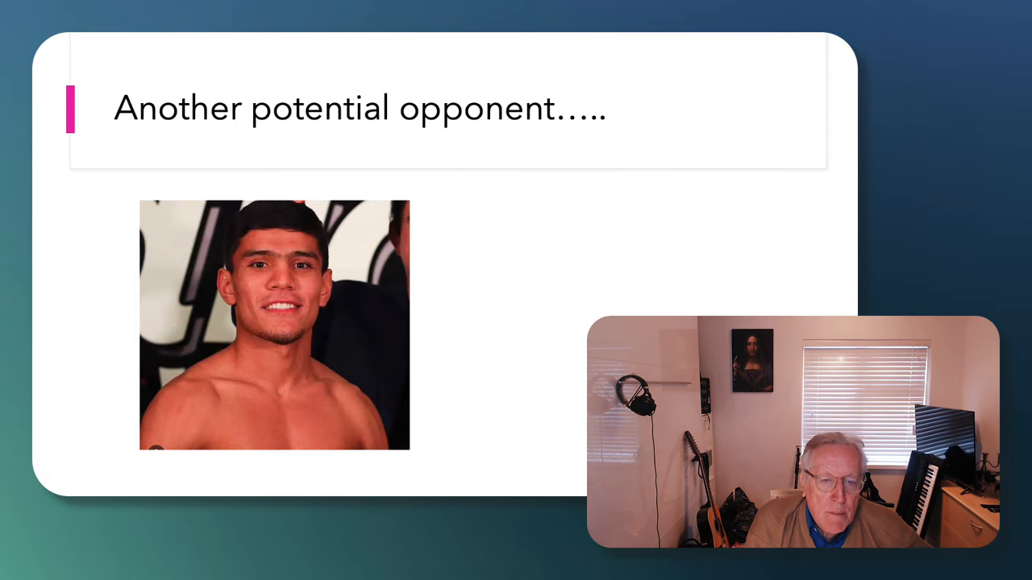
mouse_move(412, 311)
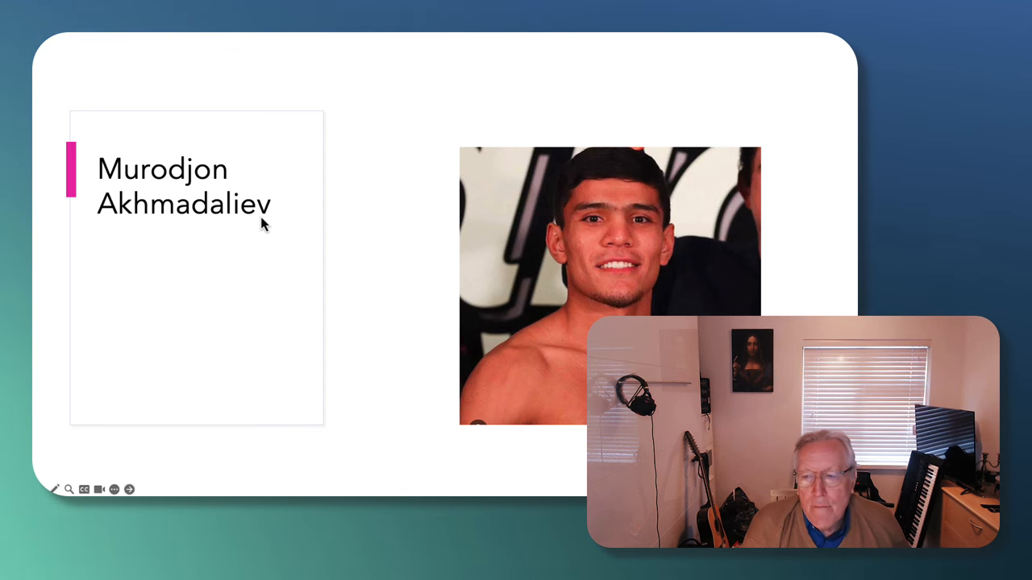
mouse_move(444, 227)
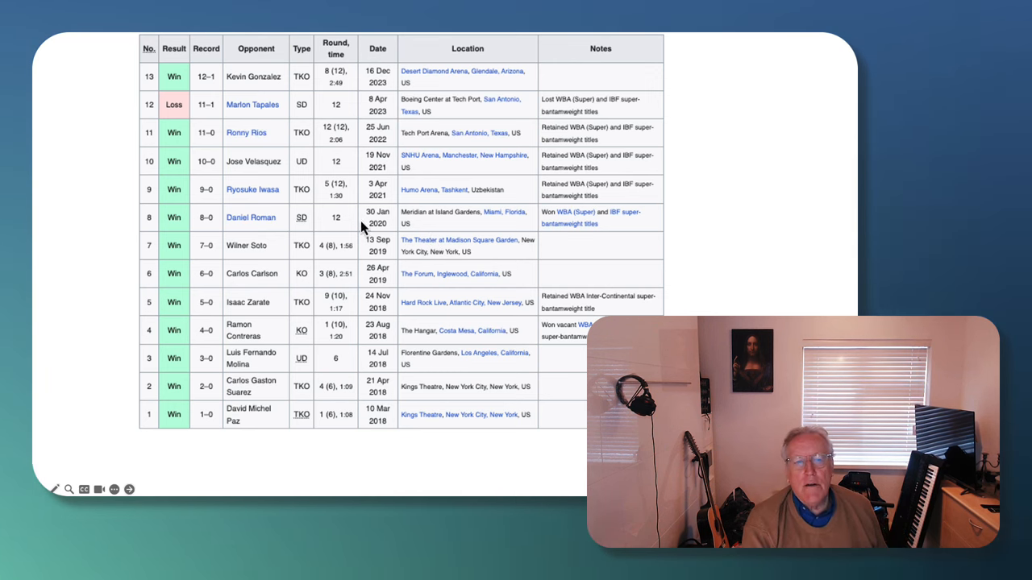
mouse_move(276, 231)
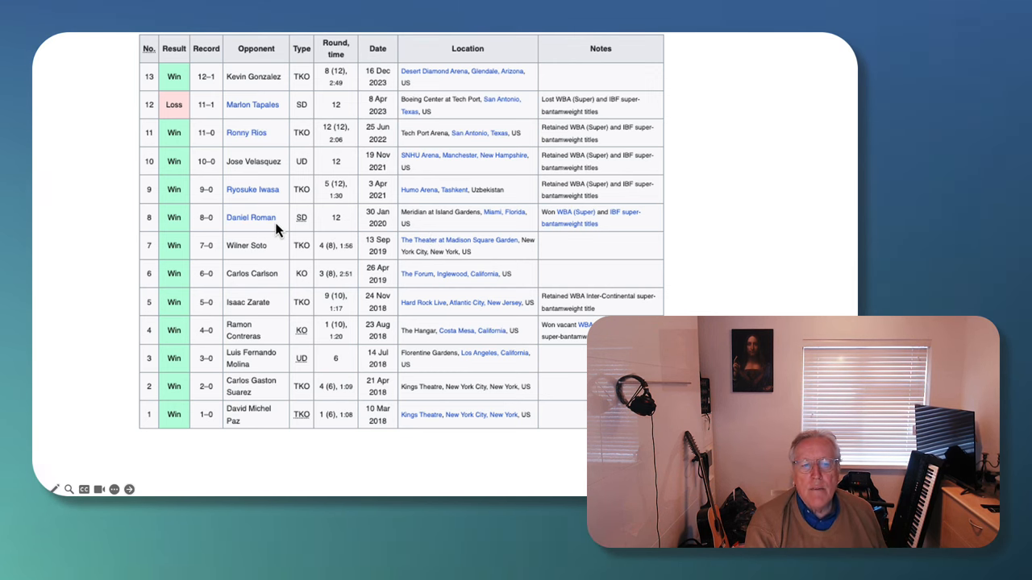
mouse_move(643, 223)
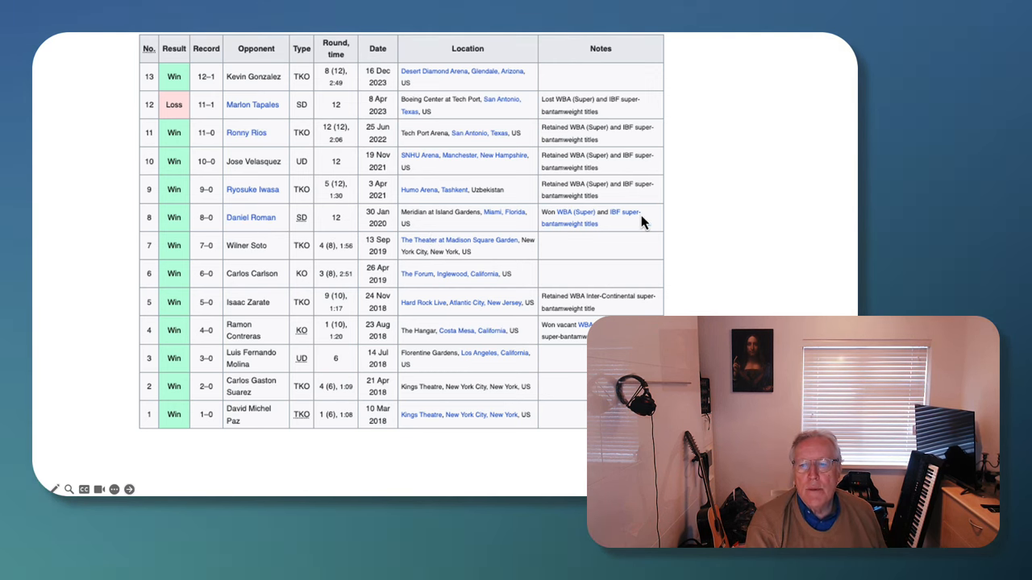
mouse_move(570, 236)
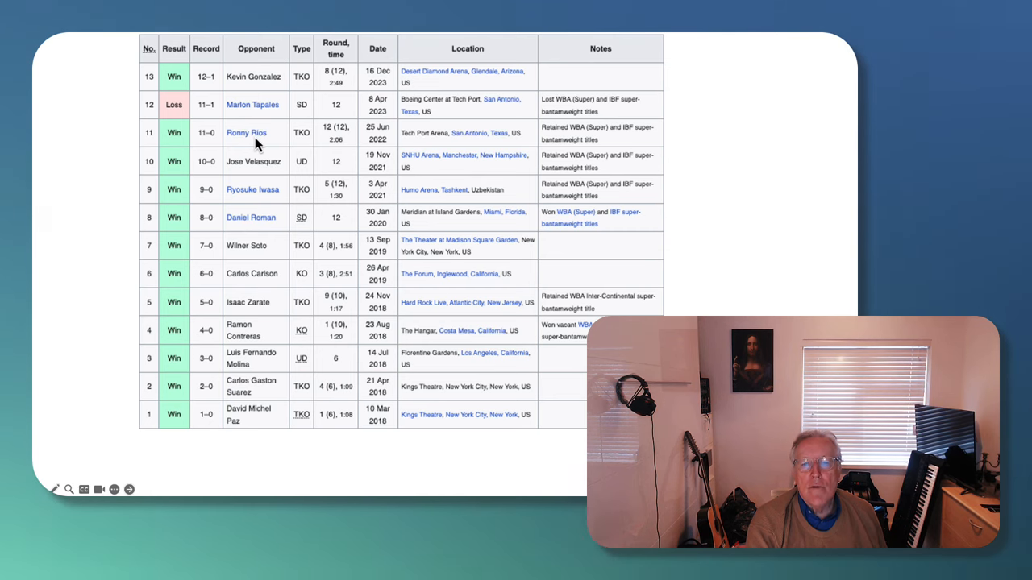
mouse_move(275, 116)
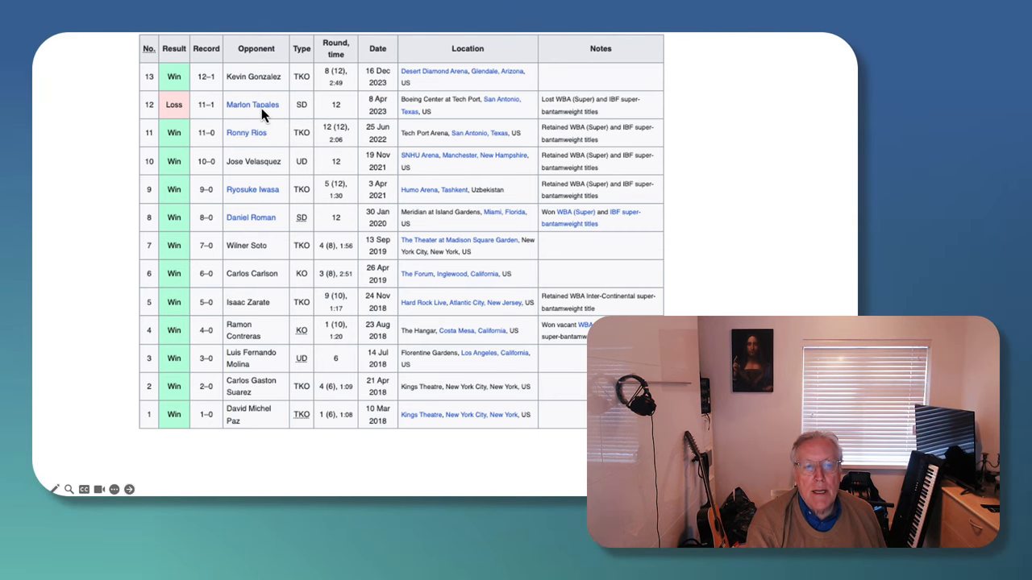
mouse_move(270, 83)
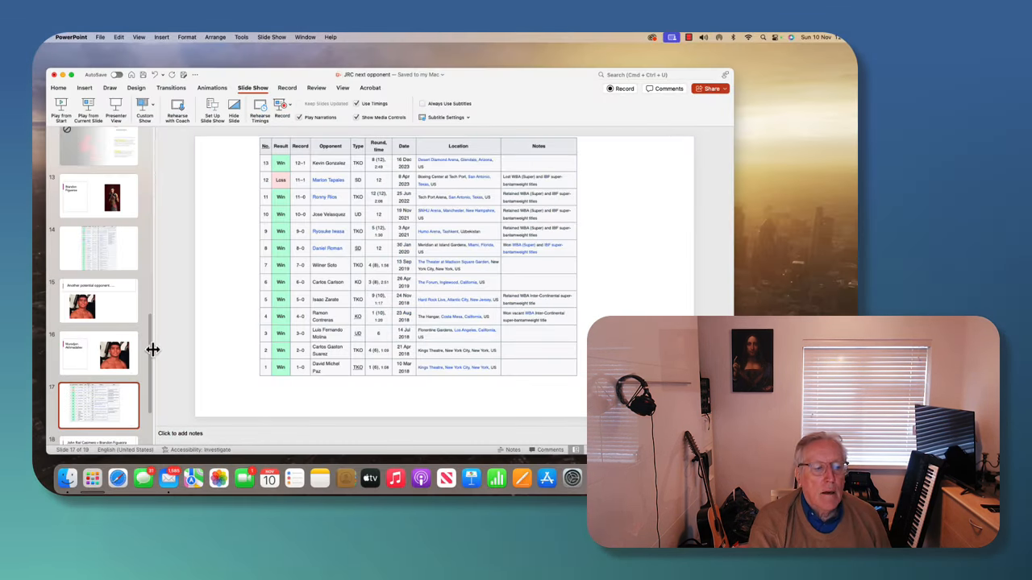
Select slide 18, 'John Riel Casimero v Brandon Figueora', in the thumbnail pane
left_click(99, 366)
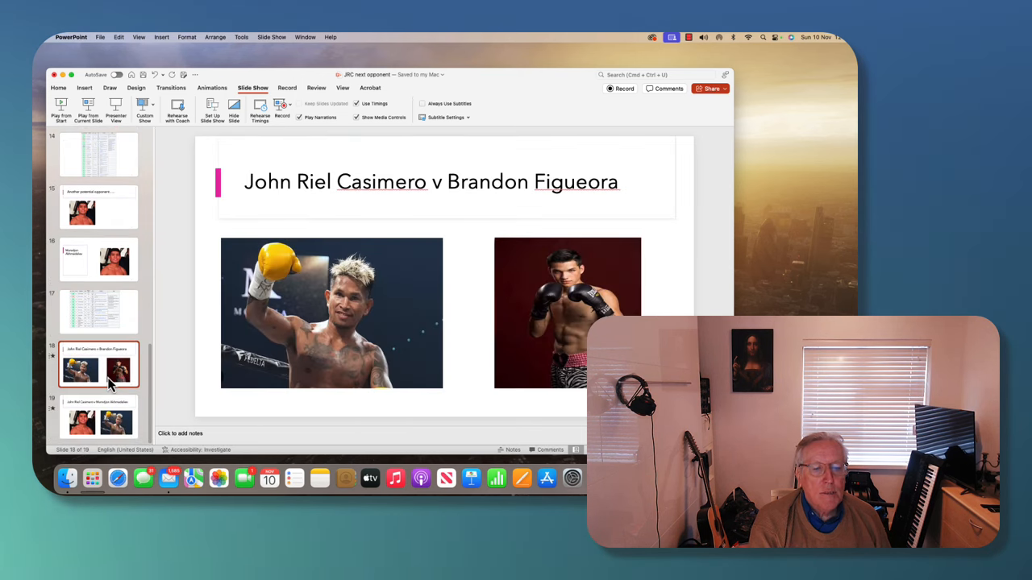
mouse_move(198, 176)
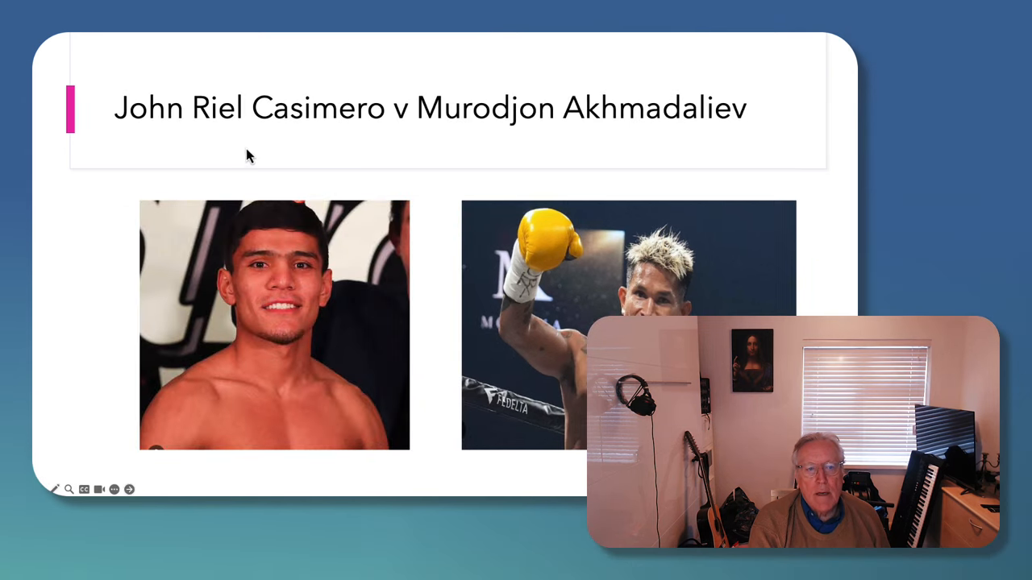
mouse_move(663, 176)
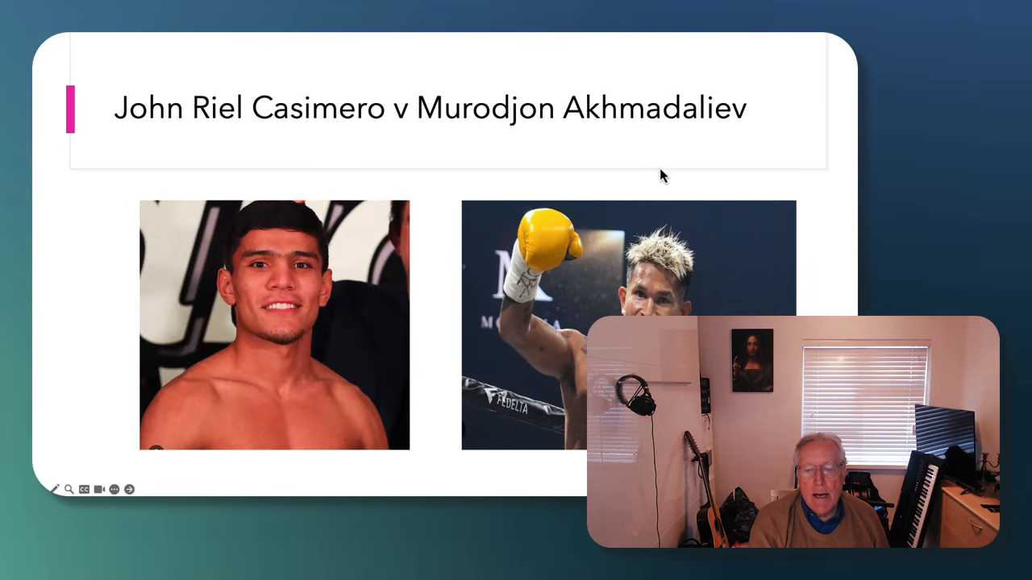
Play the final slide's photo animation, then end the slideshow on slide 19
left_click(274, 322)
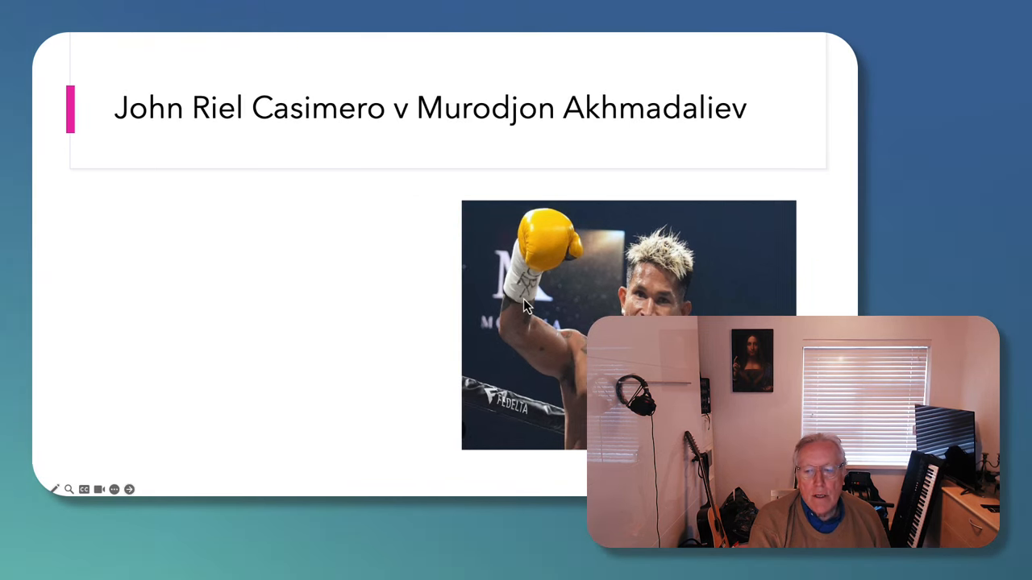
key("escape")
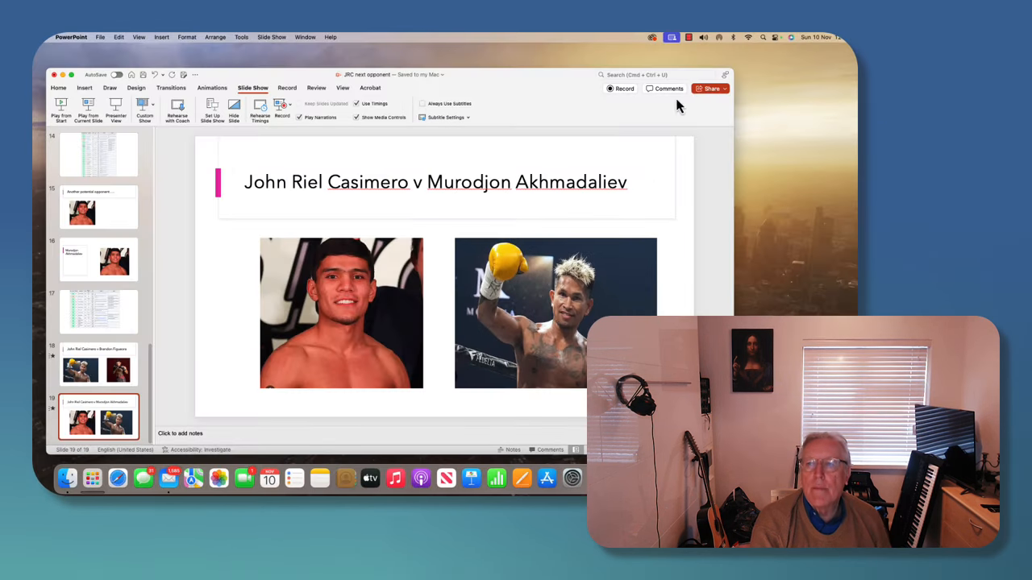